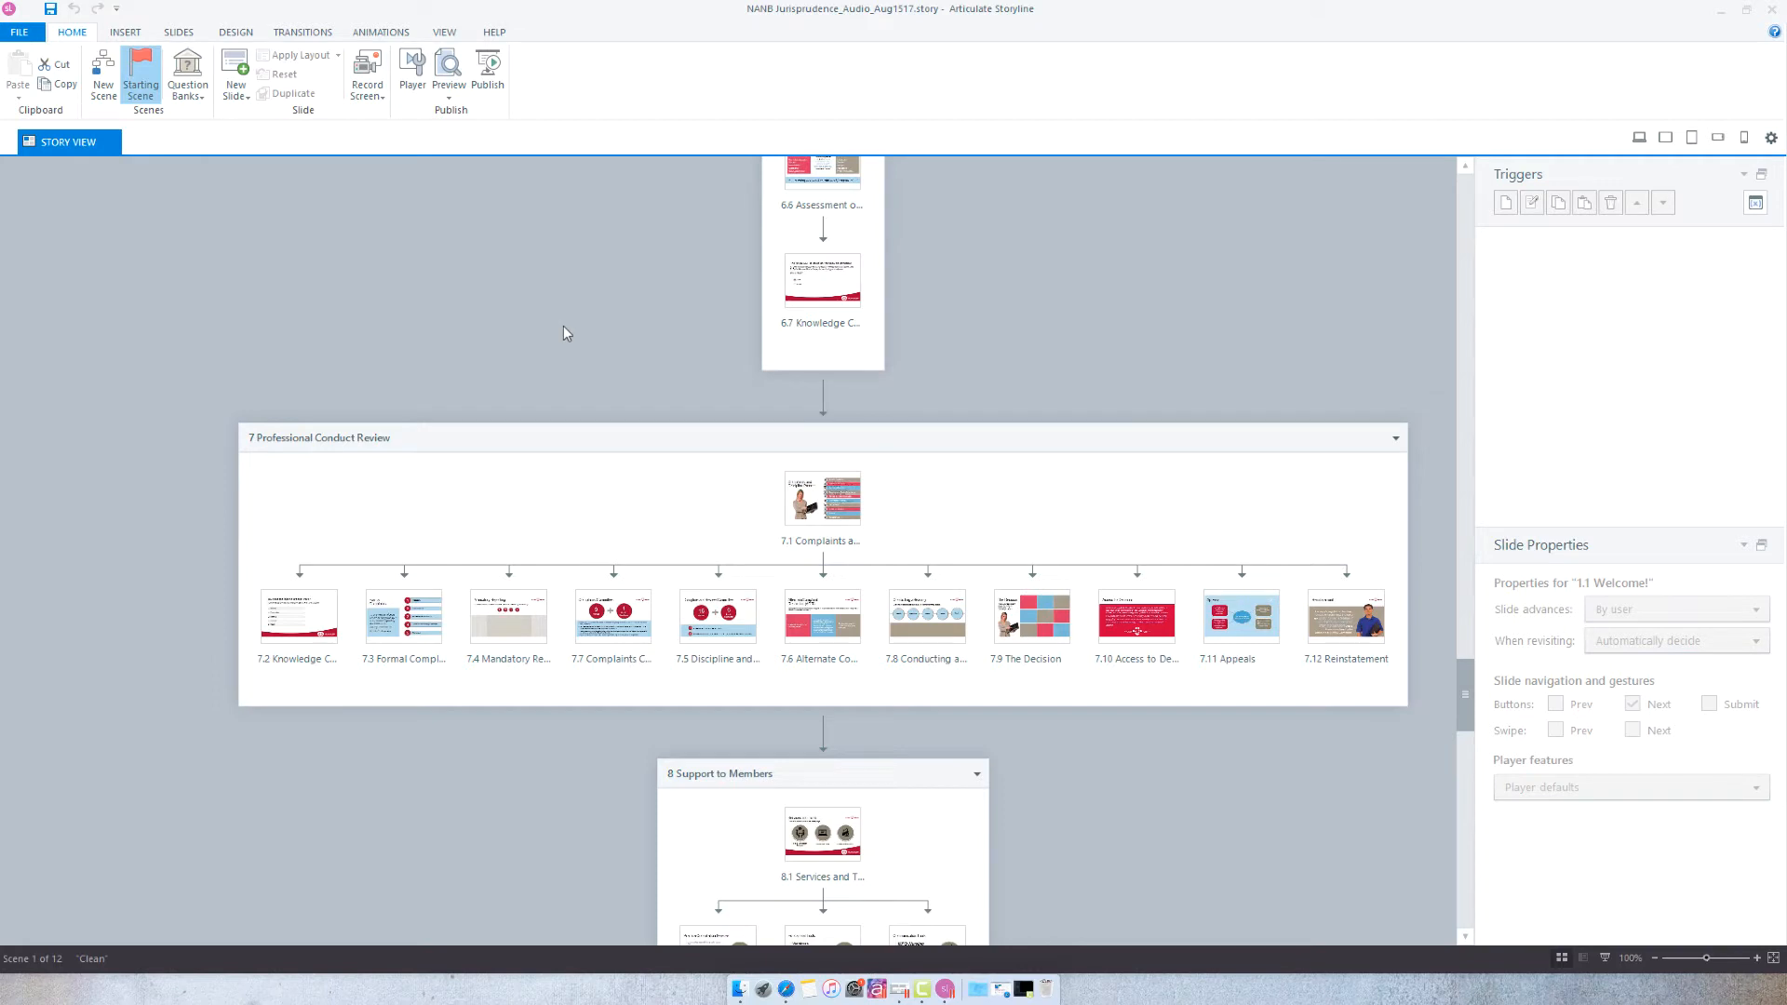
mouse_move(505, 203)
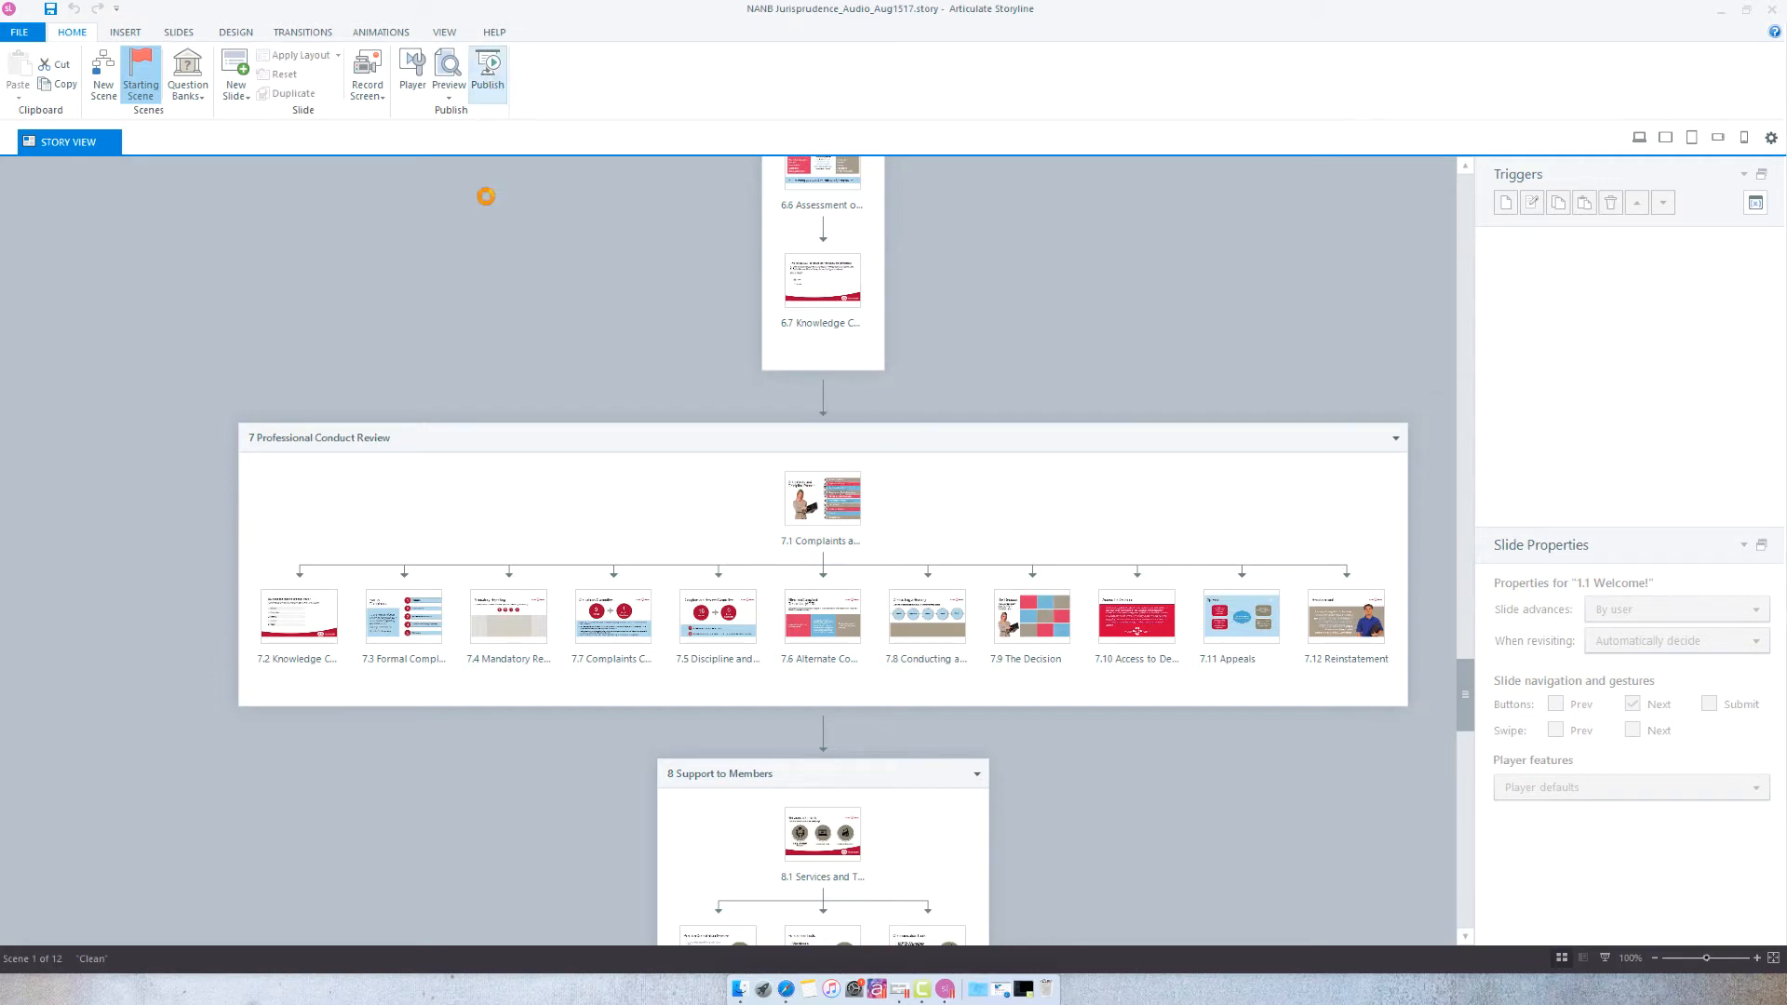
mouse_move(607, 335)
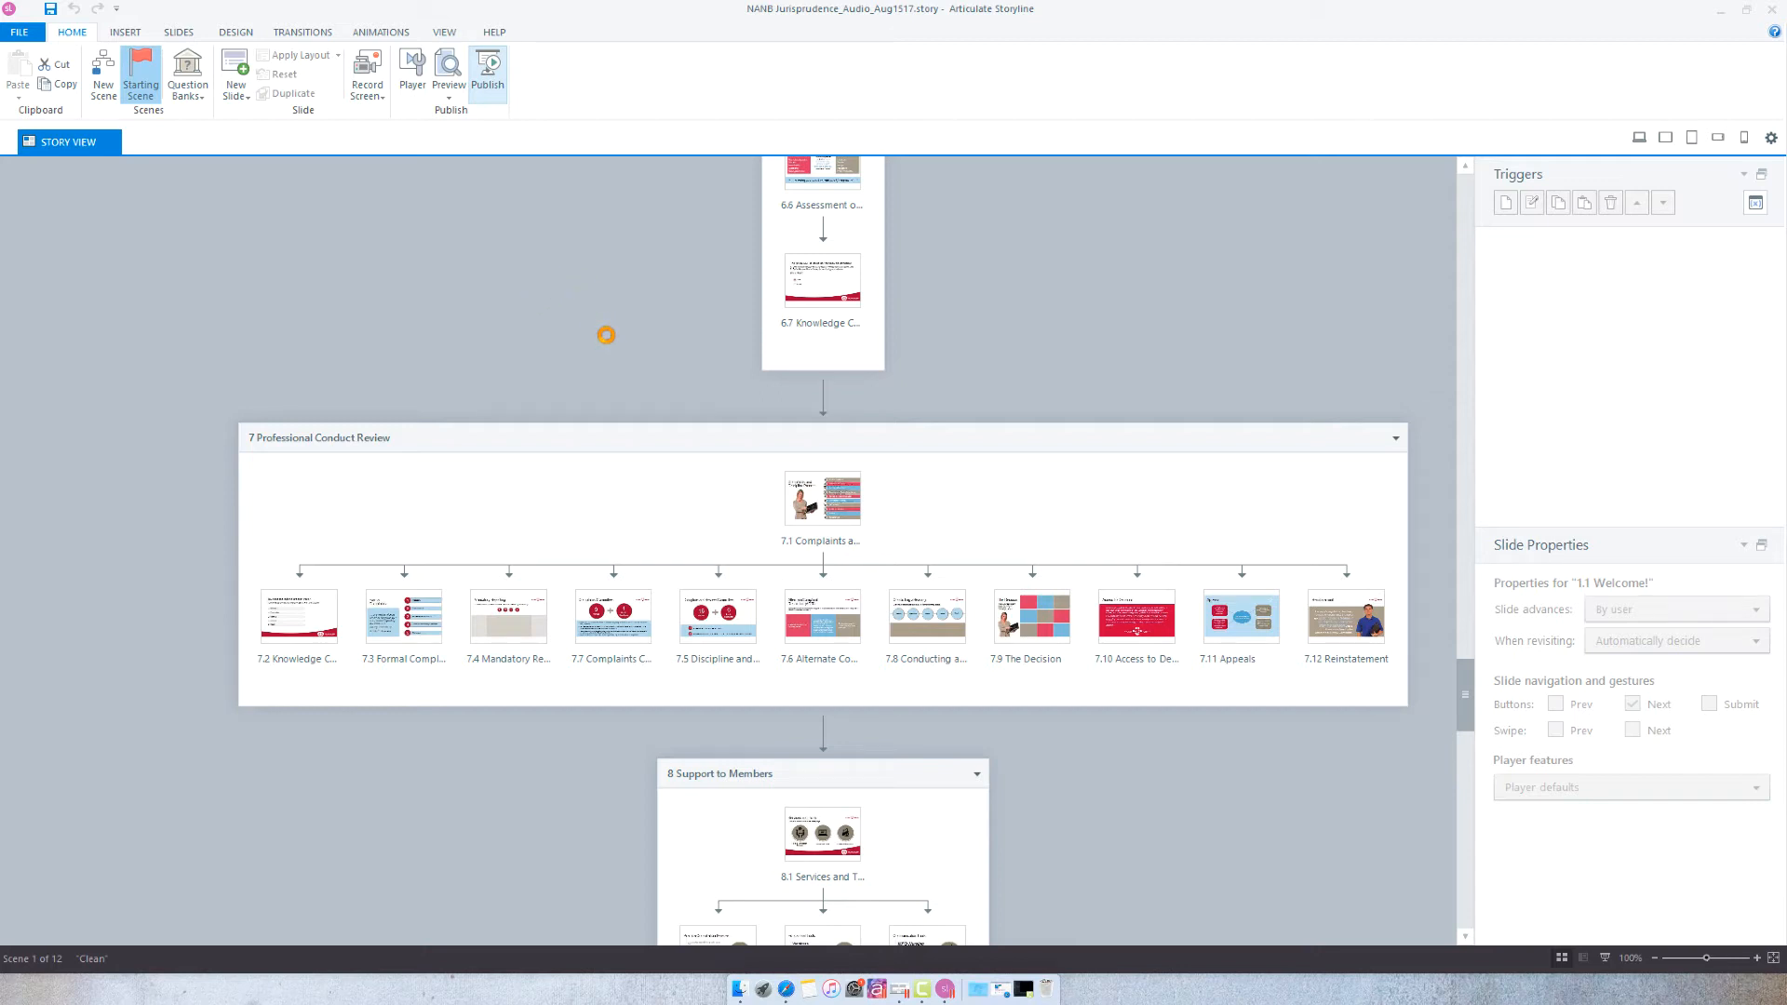
Bring up the Publish window and glance at the LMS and Web destination settings.
left_click(486, 69)
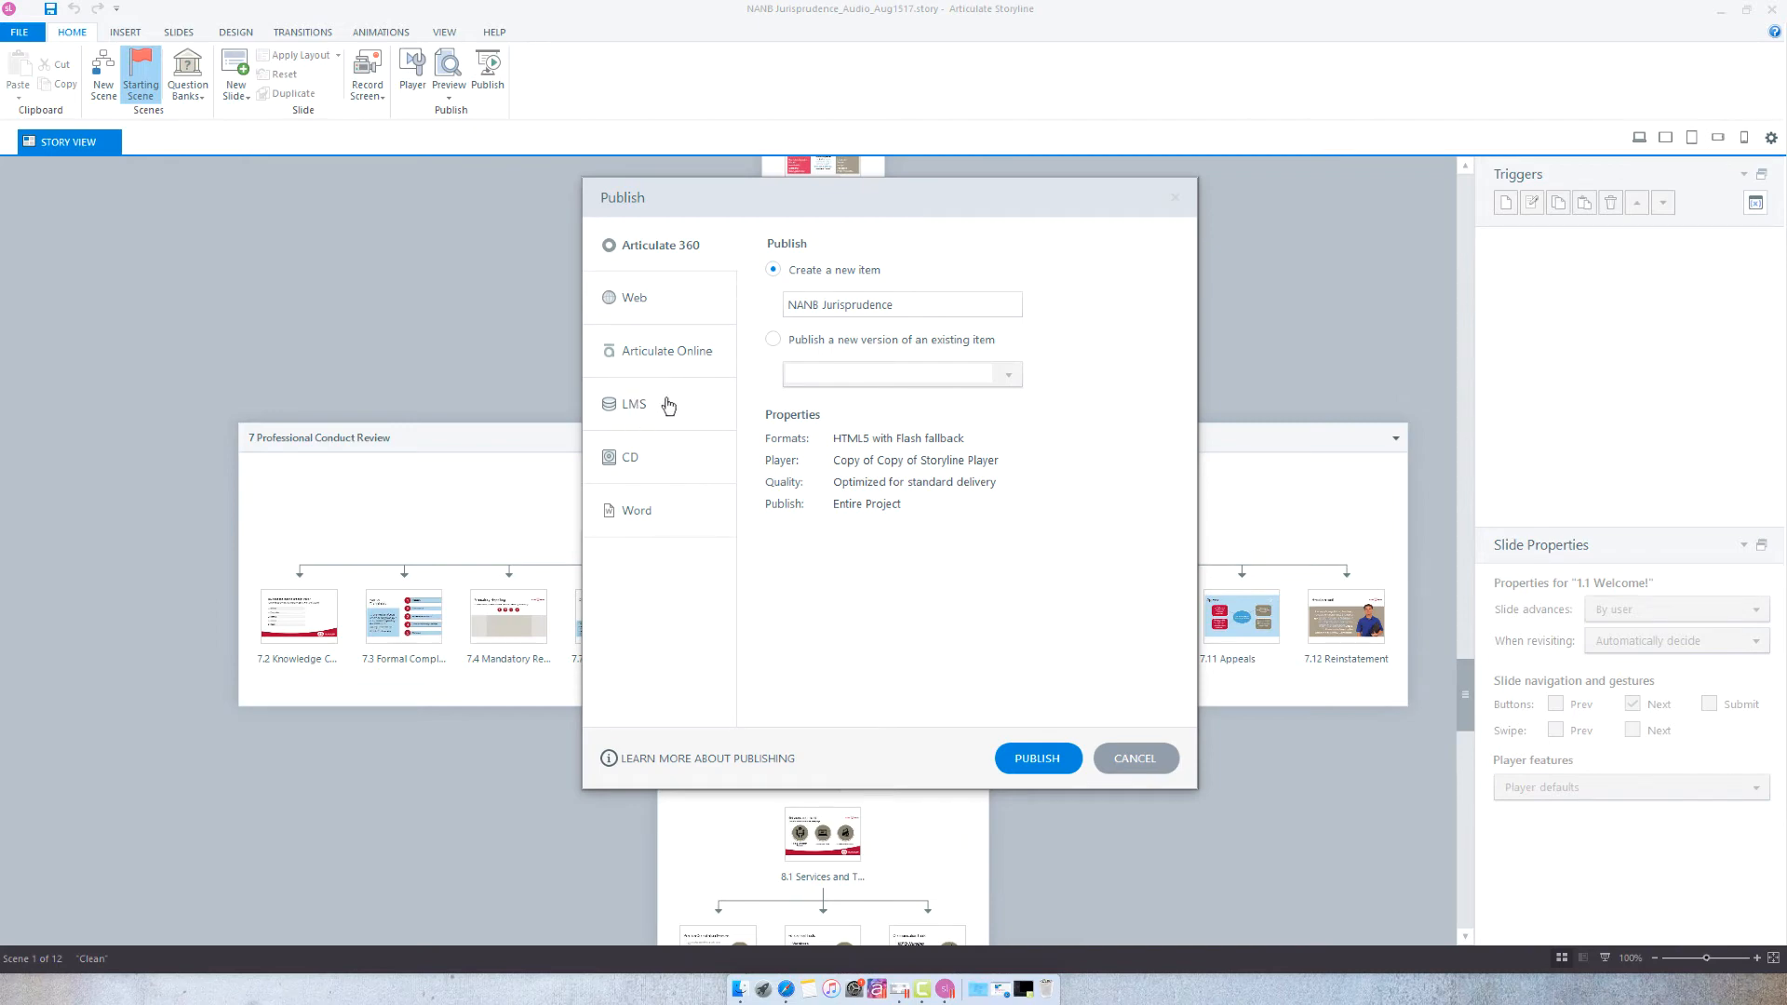
left_click(633, 404)
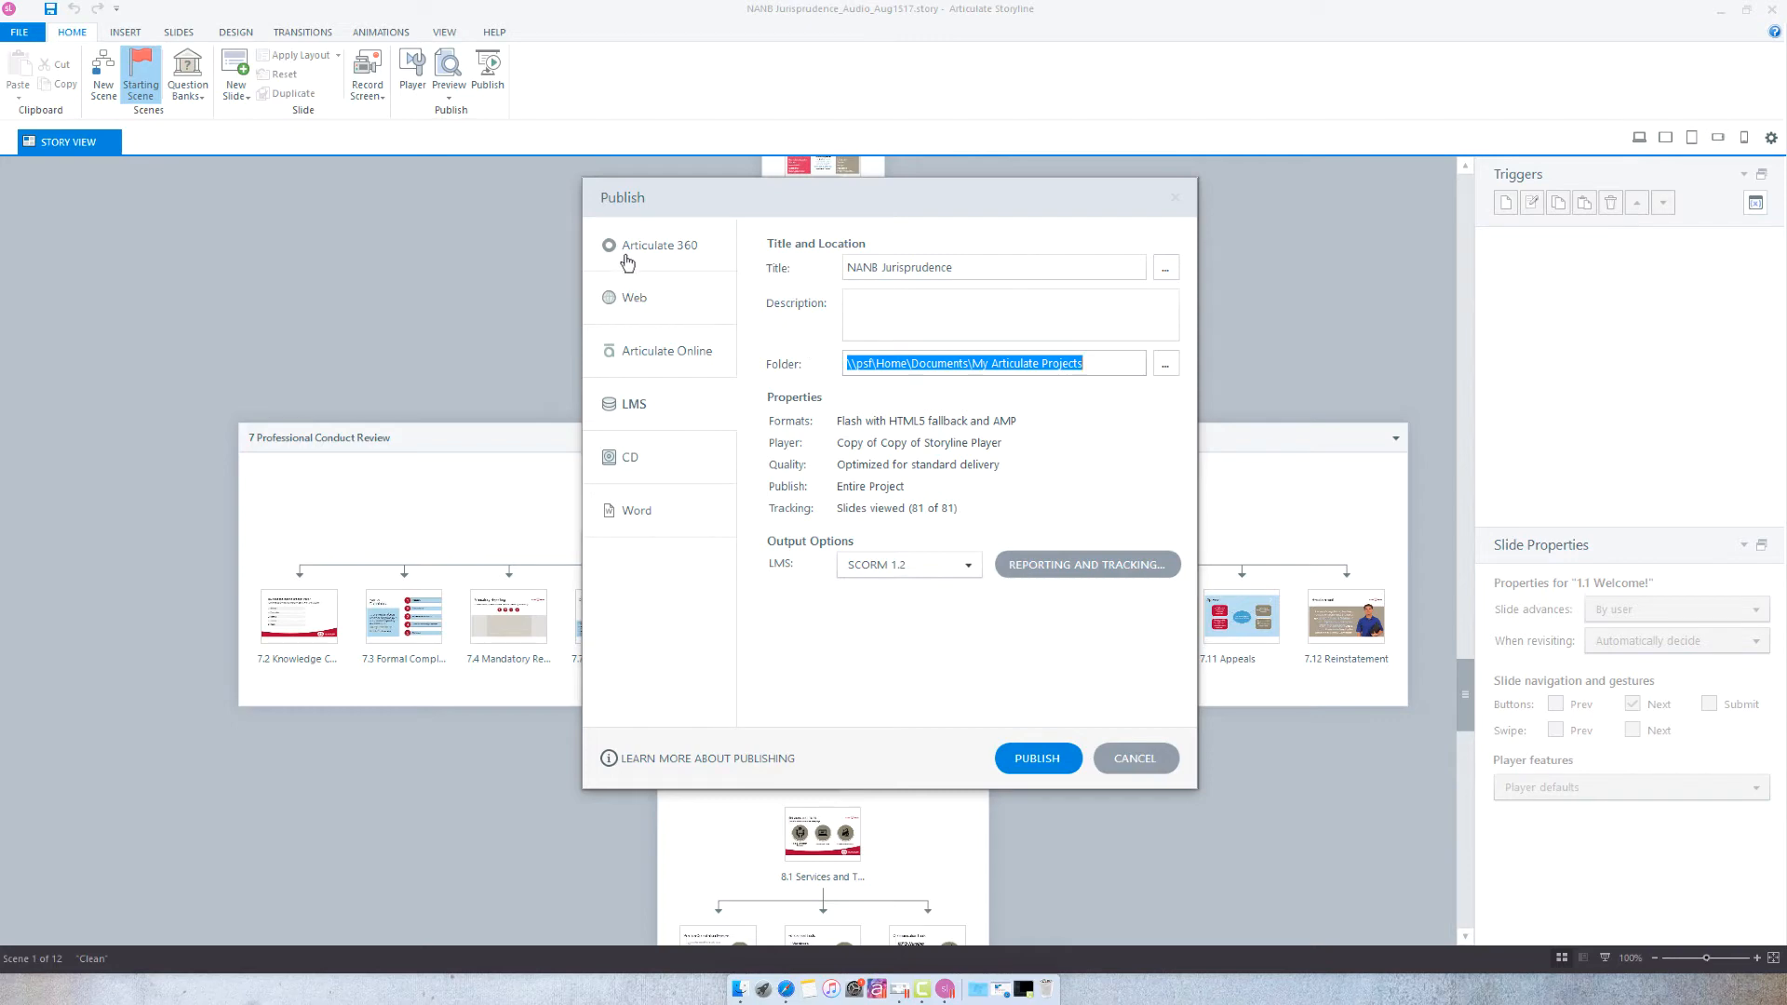
left_click(607, 246)
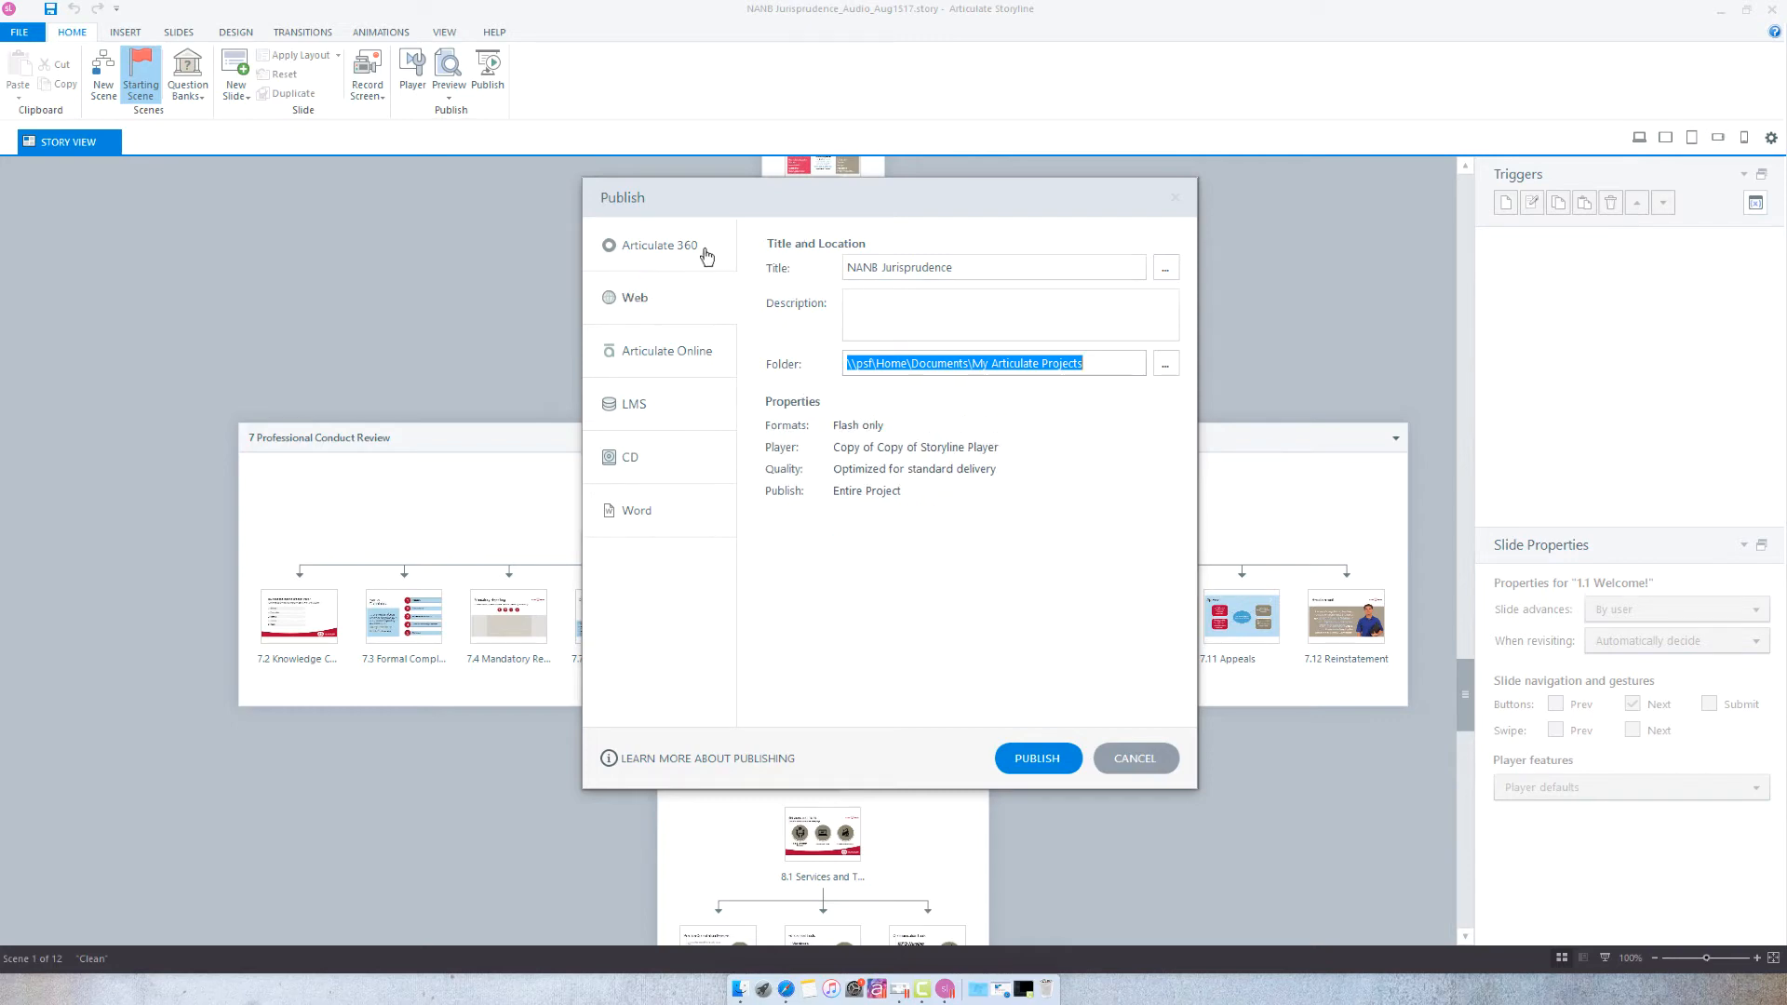
left_click(993, 267)
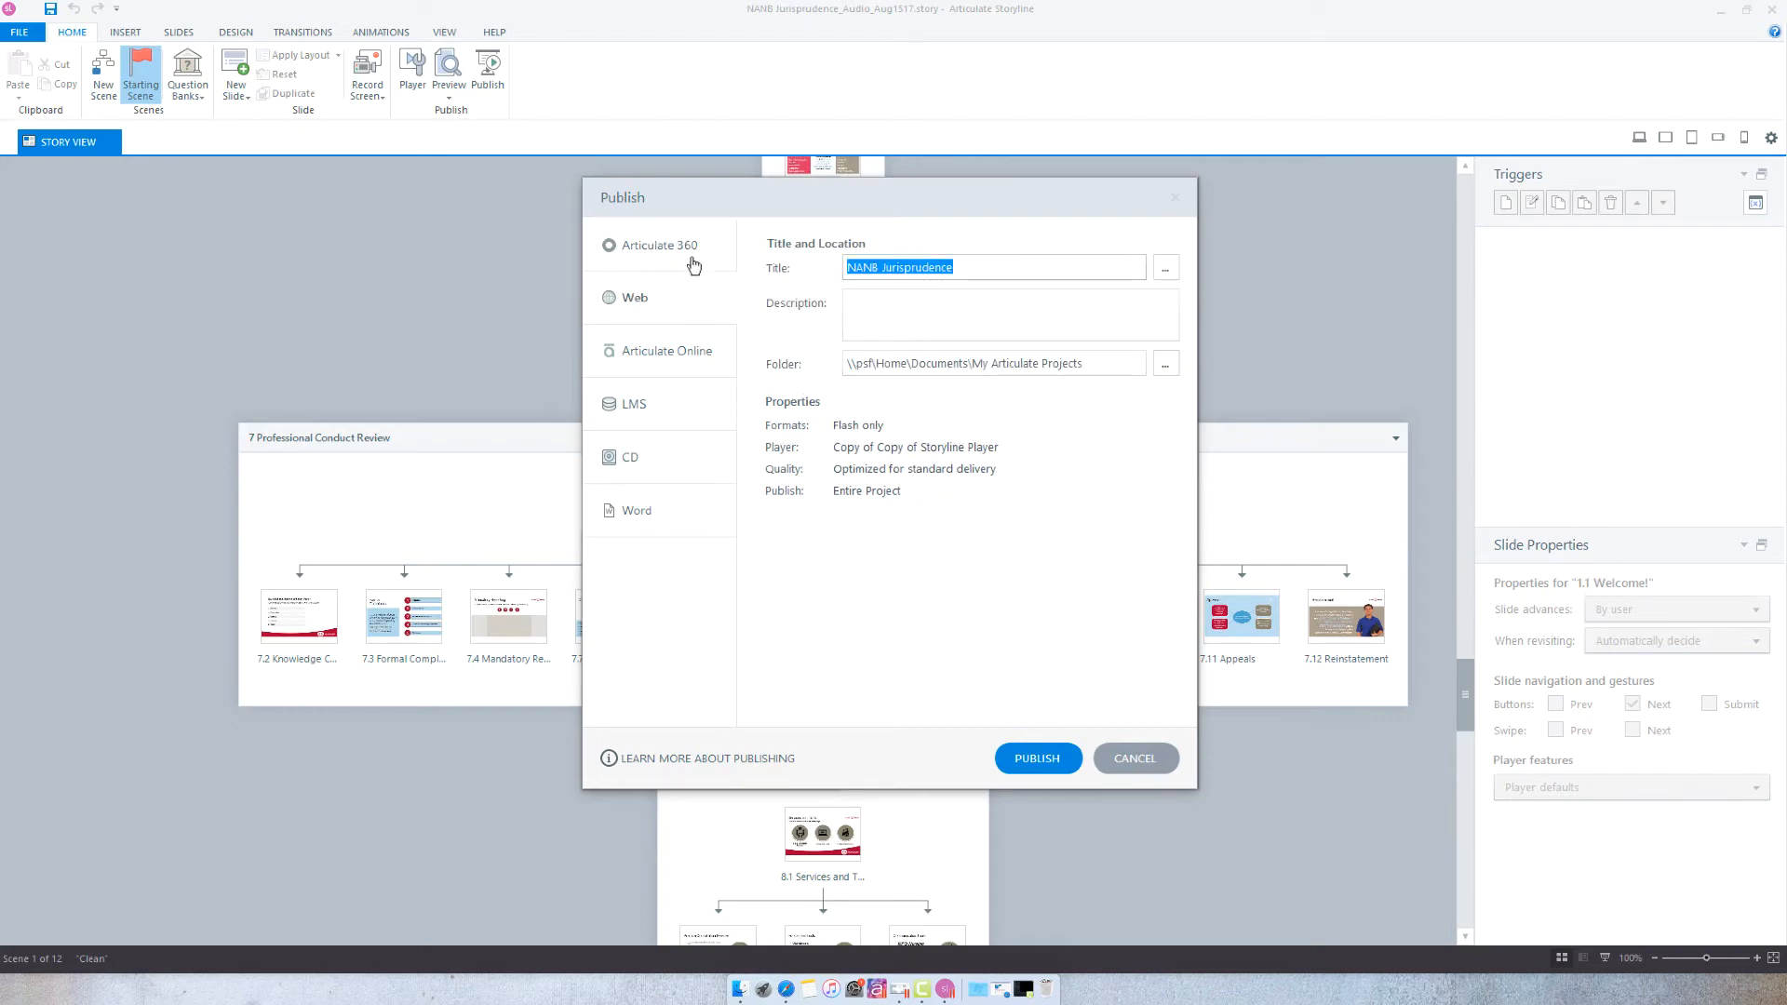
Review the Articulate 360, Web, Articulate Online and LMS publishing destinations in turn.
left_click(609, 245)
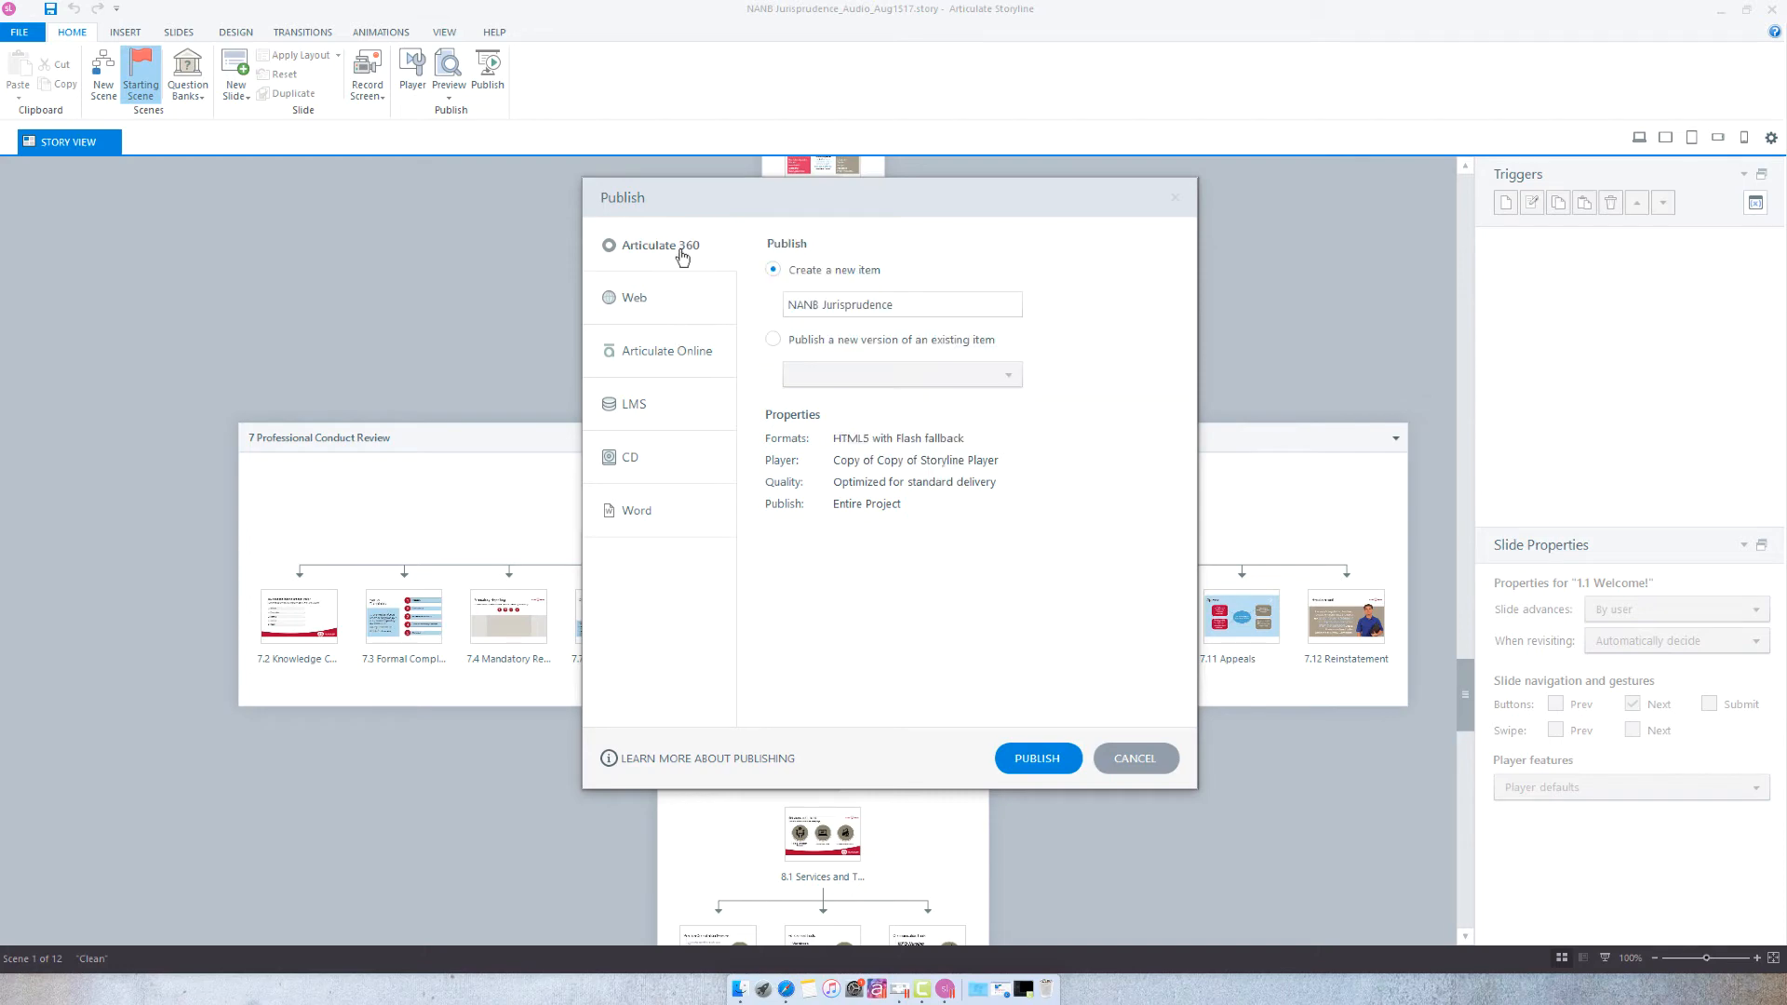
left_click(635, 297)
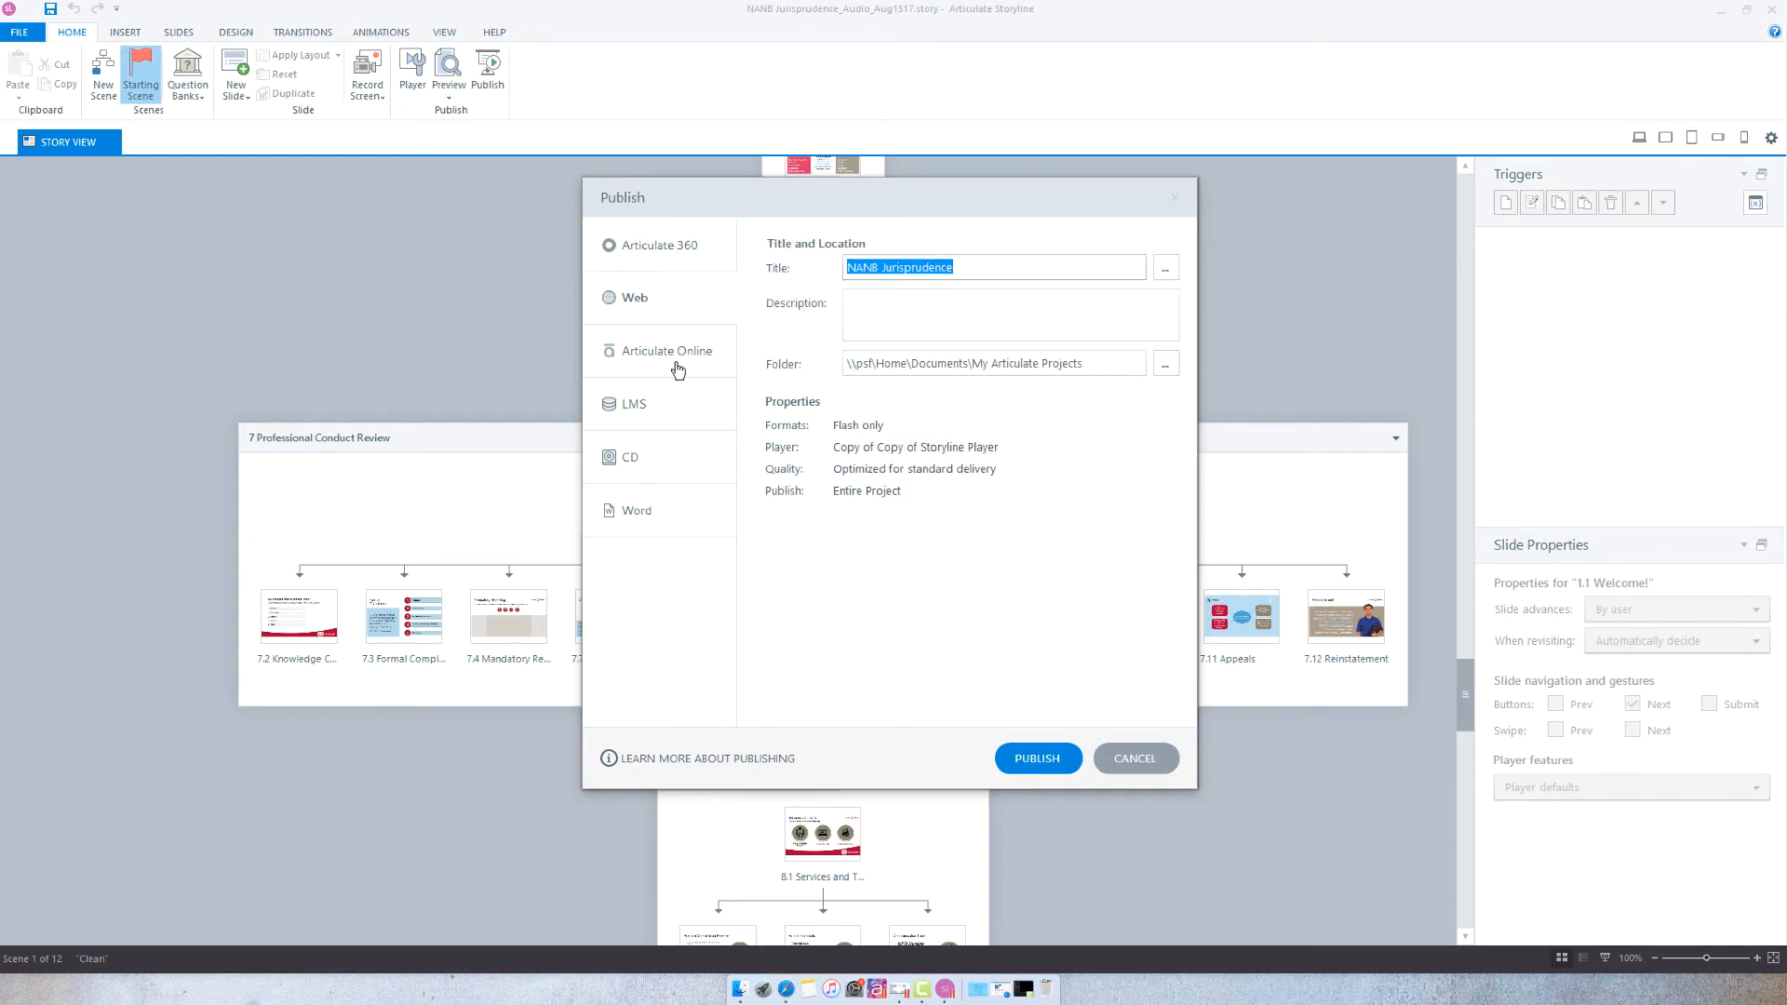
left_click(666, 350)
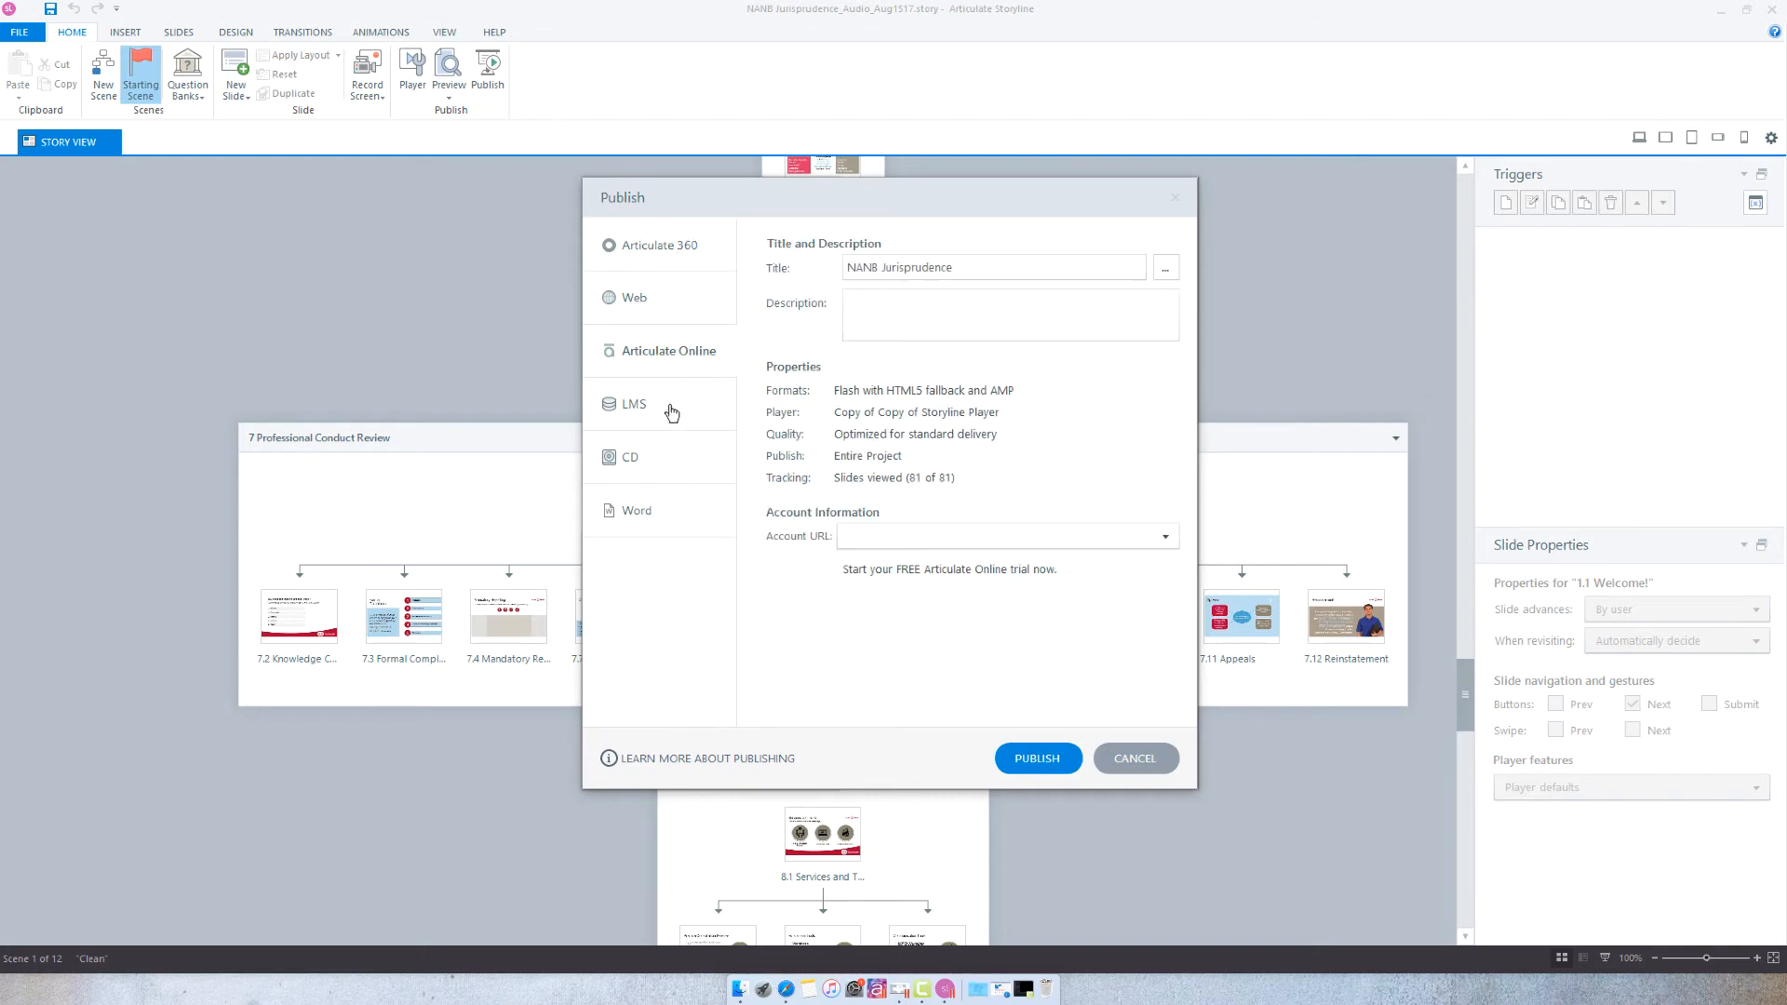
left_click(635, 404)
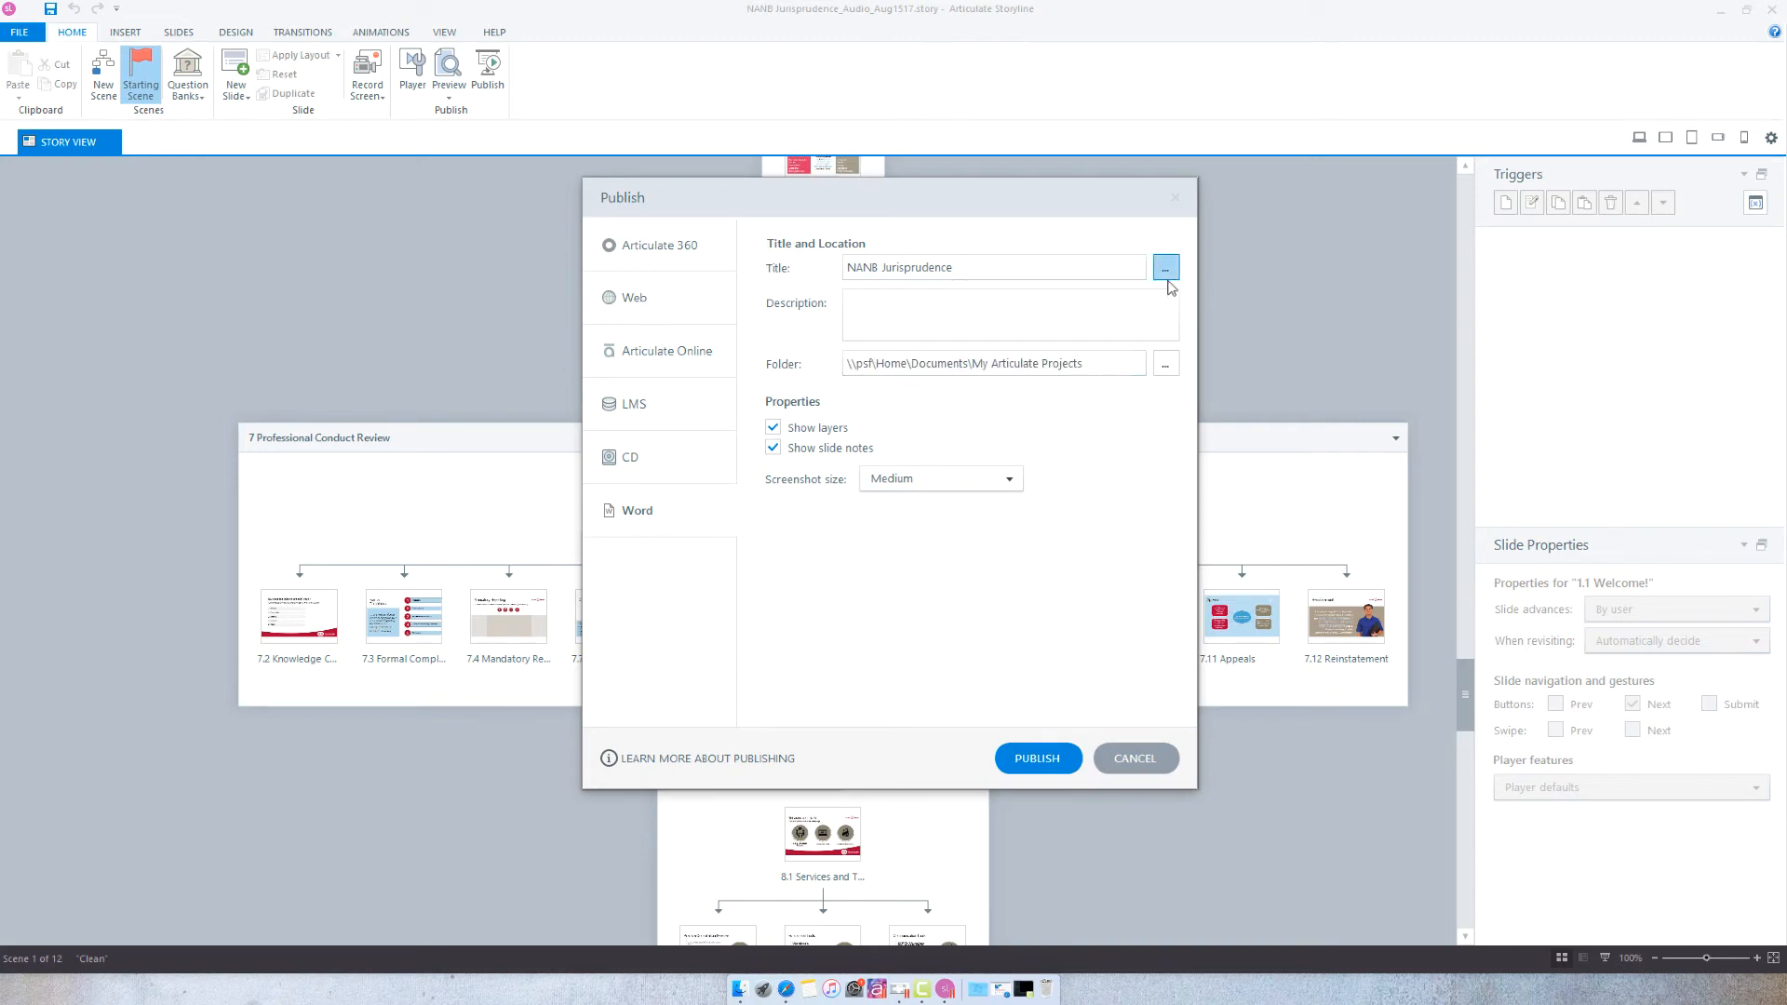
Bring up Project Info showing title, author and the 43-minute duration estimate.
left_click(1166, 266)
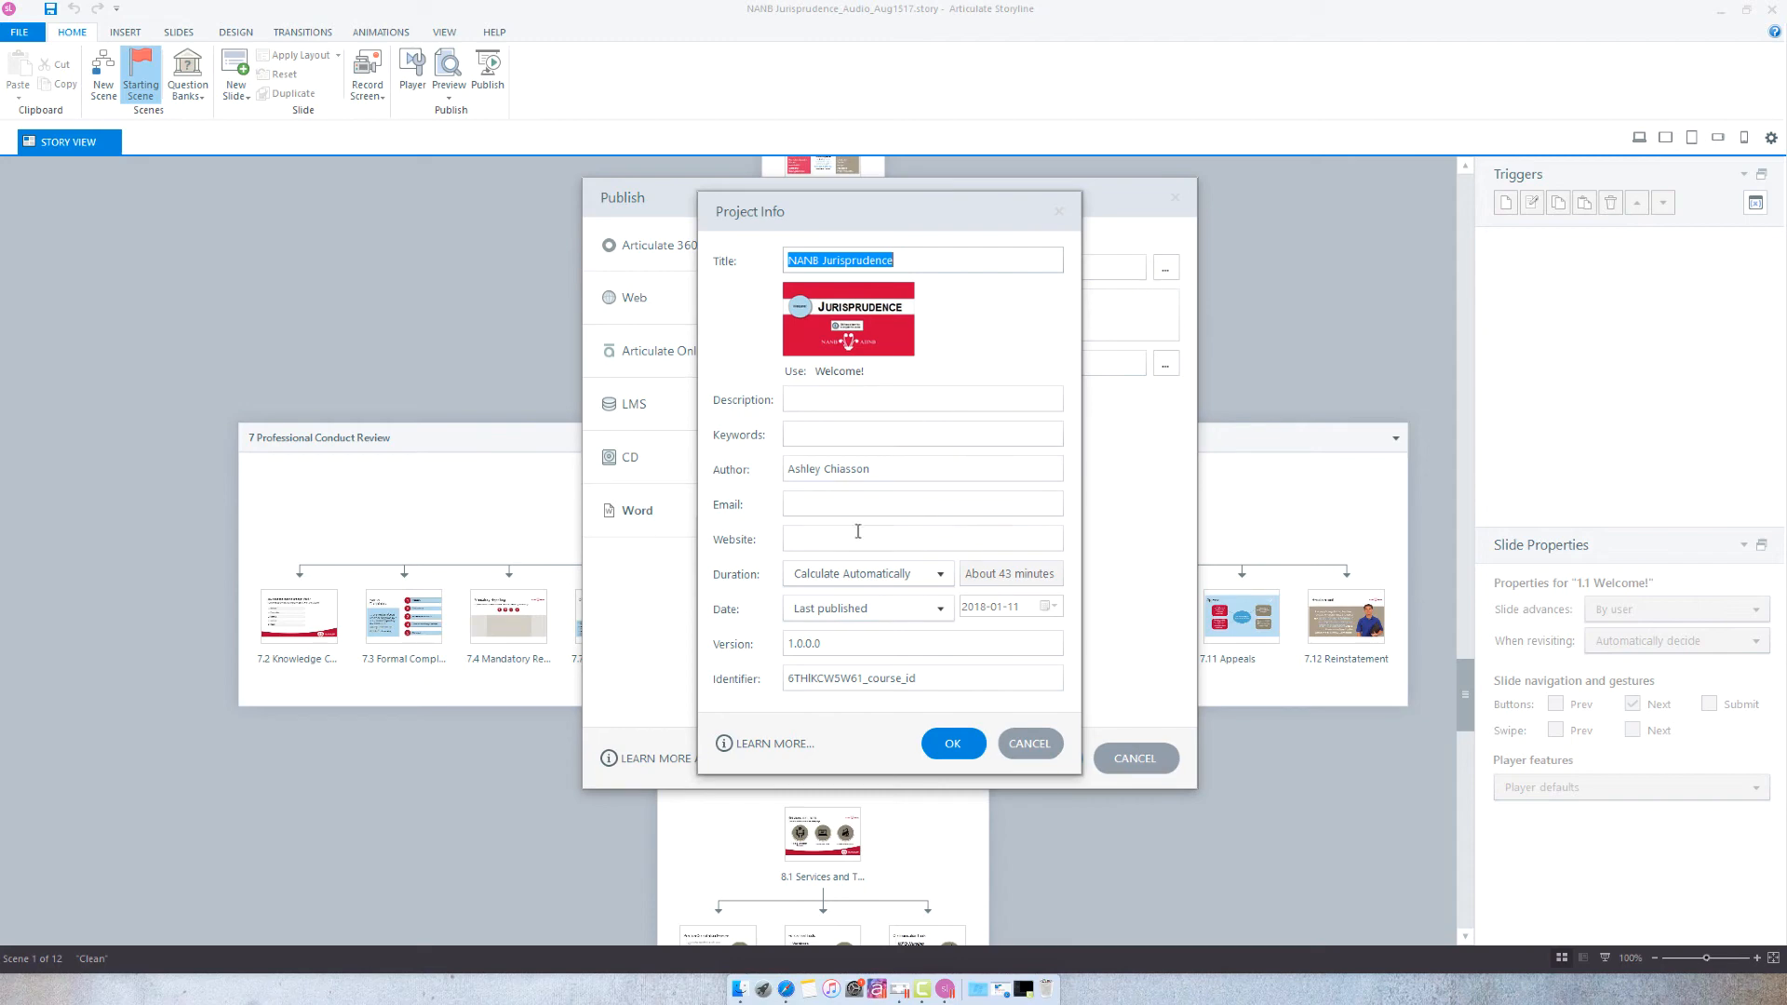
mouse_move(747, 586)
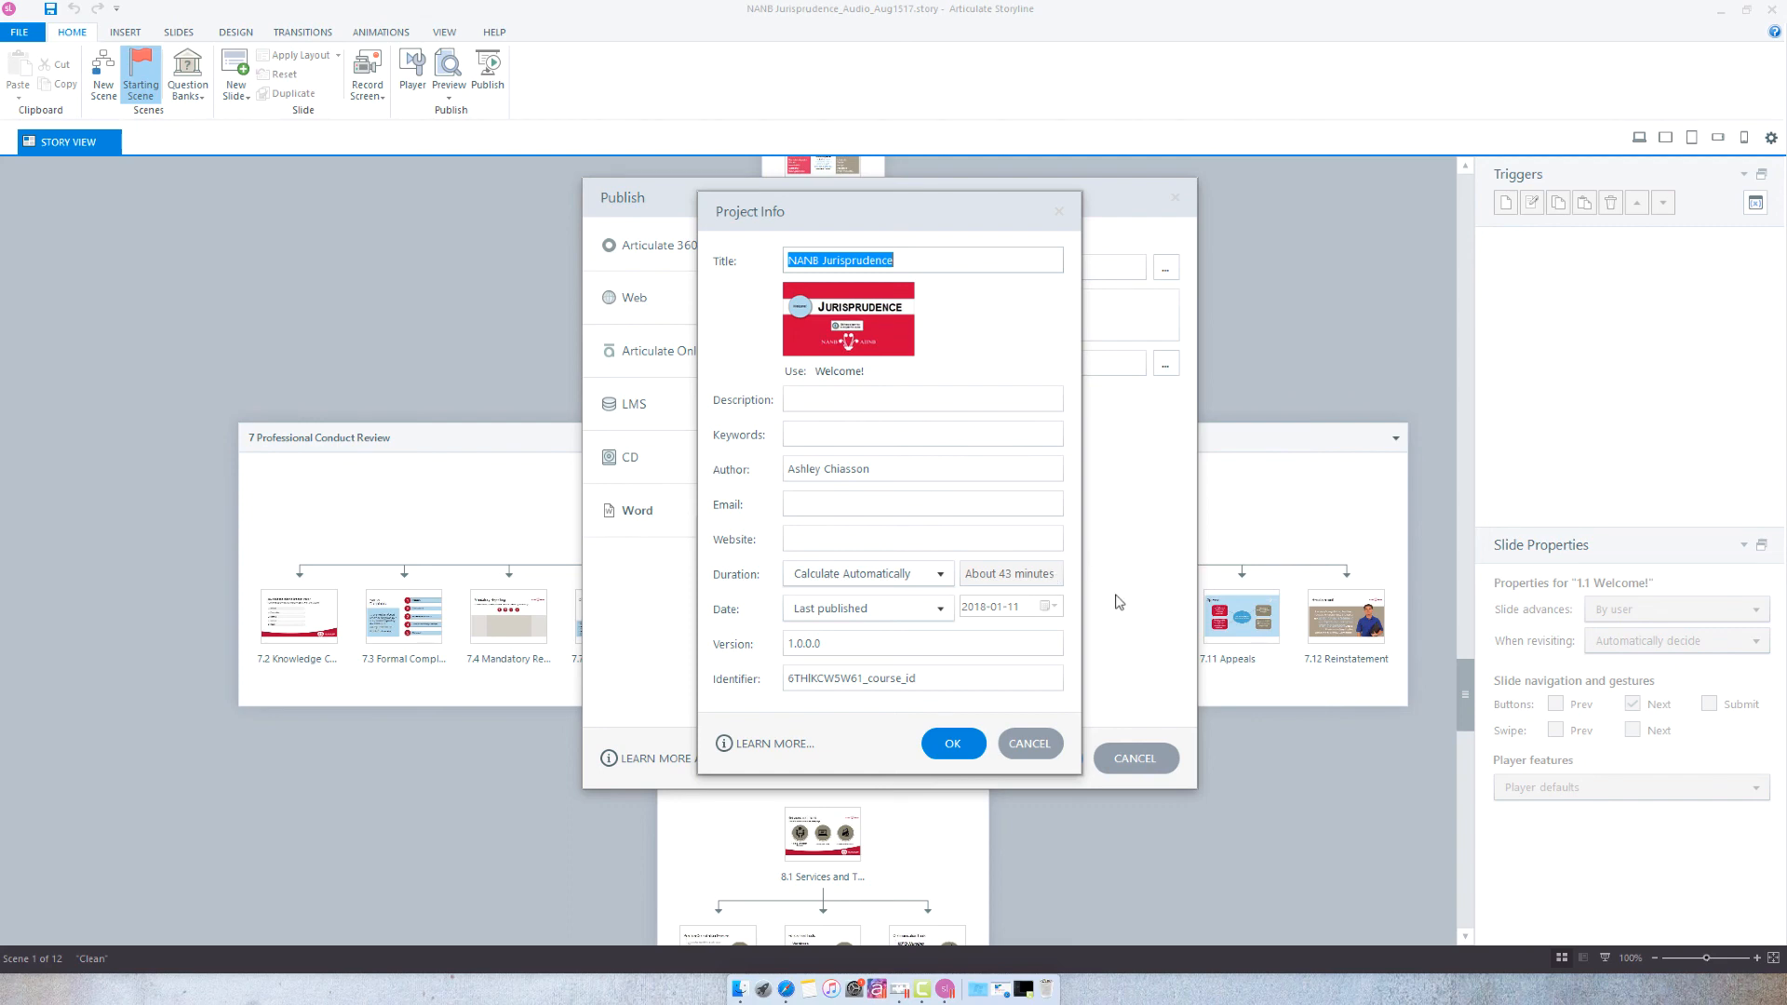
mouse_move(1095, 651)
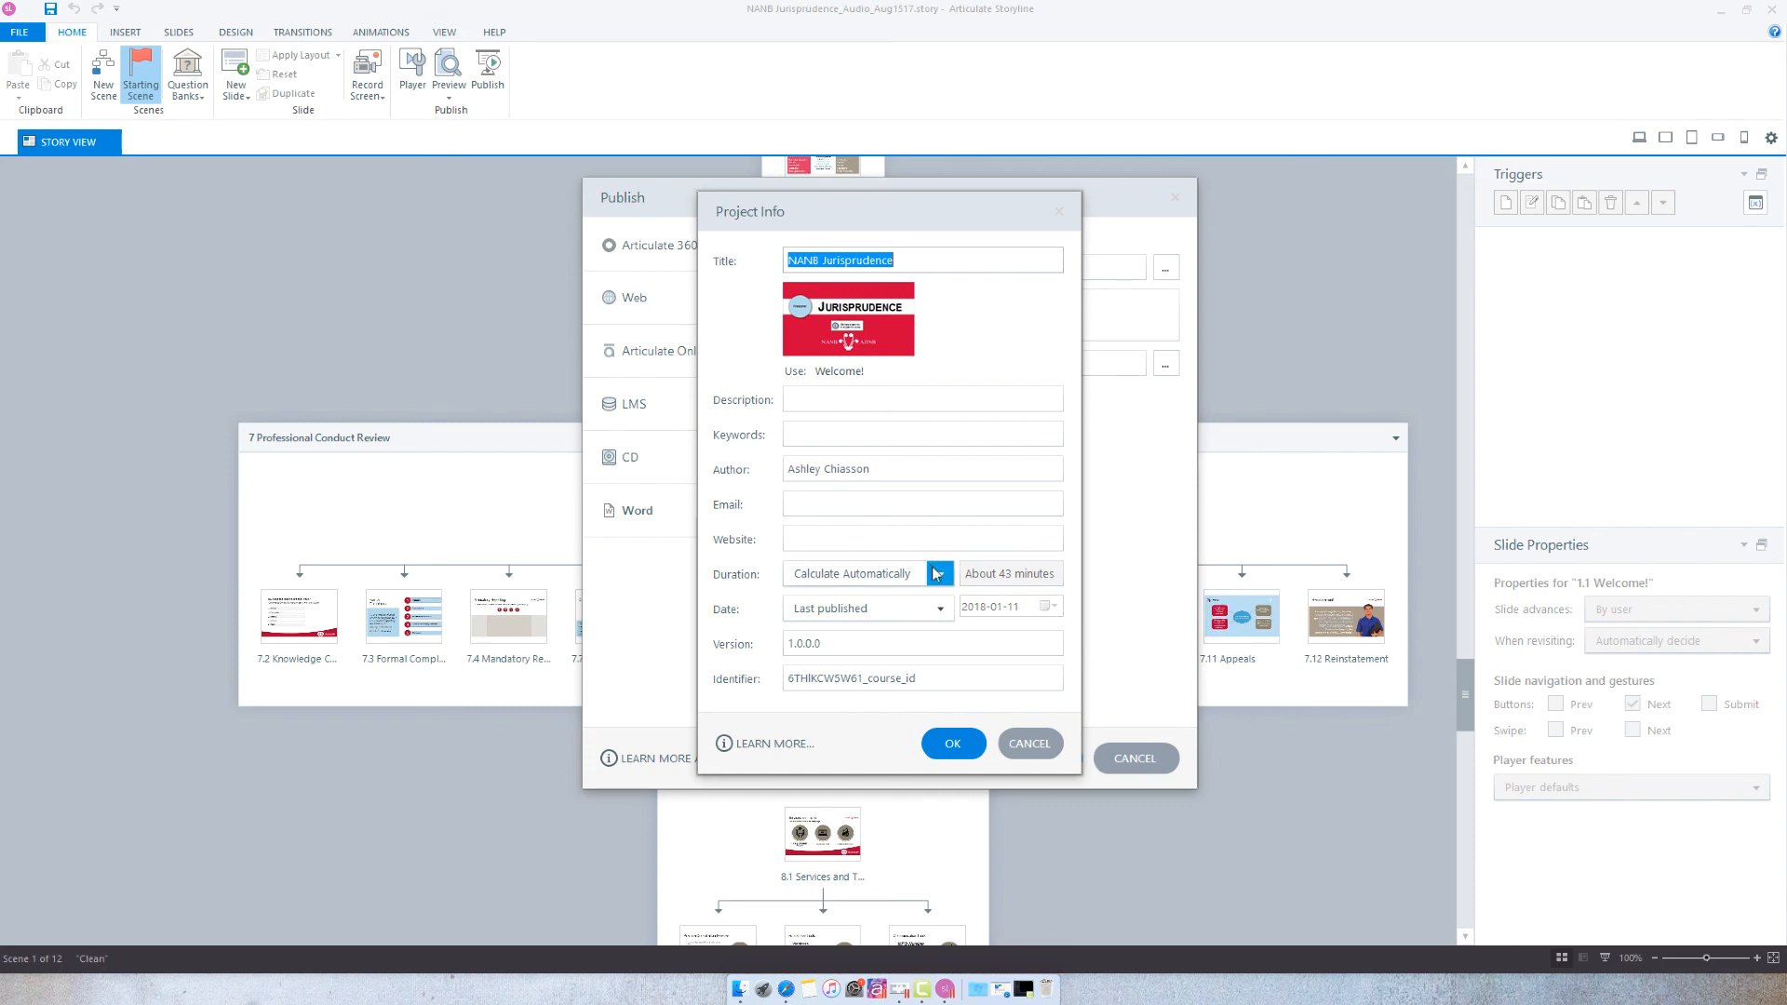
Switch the course duration from automatic calculation to Custom, keeping about 43 minutes.
left_click(939, 573)
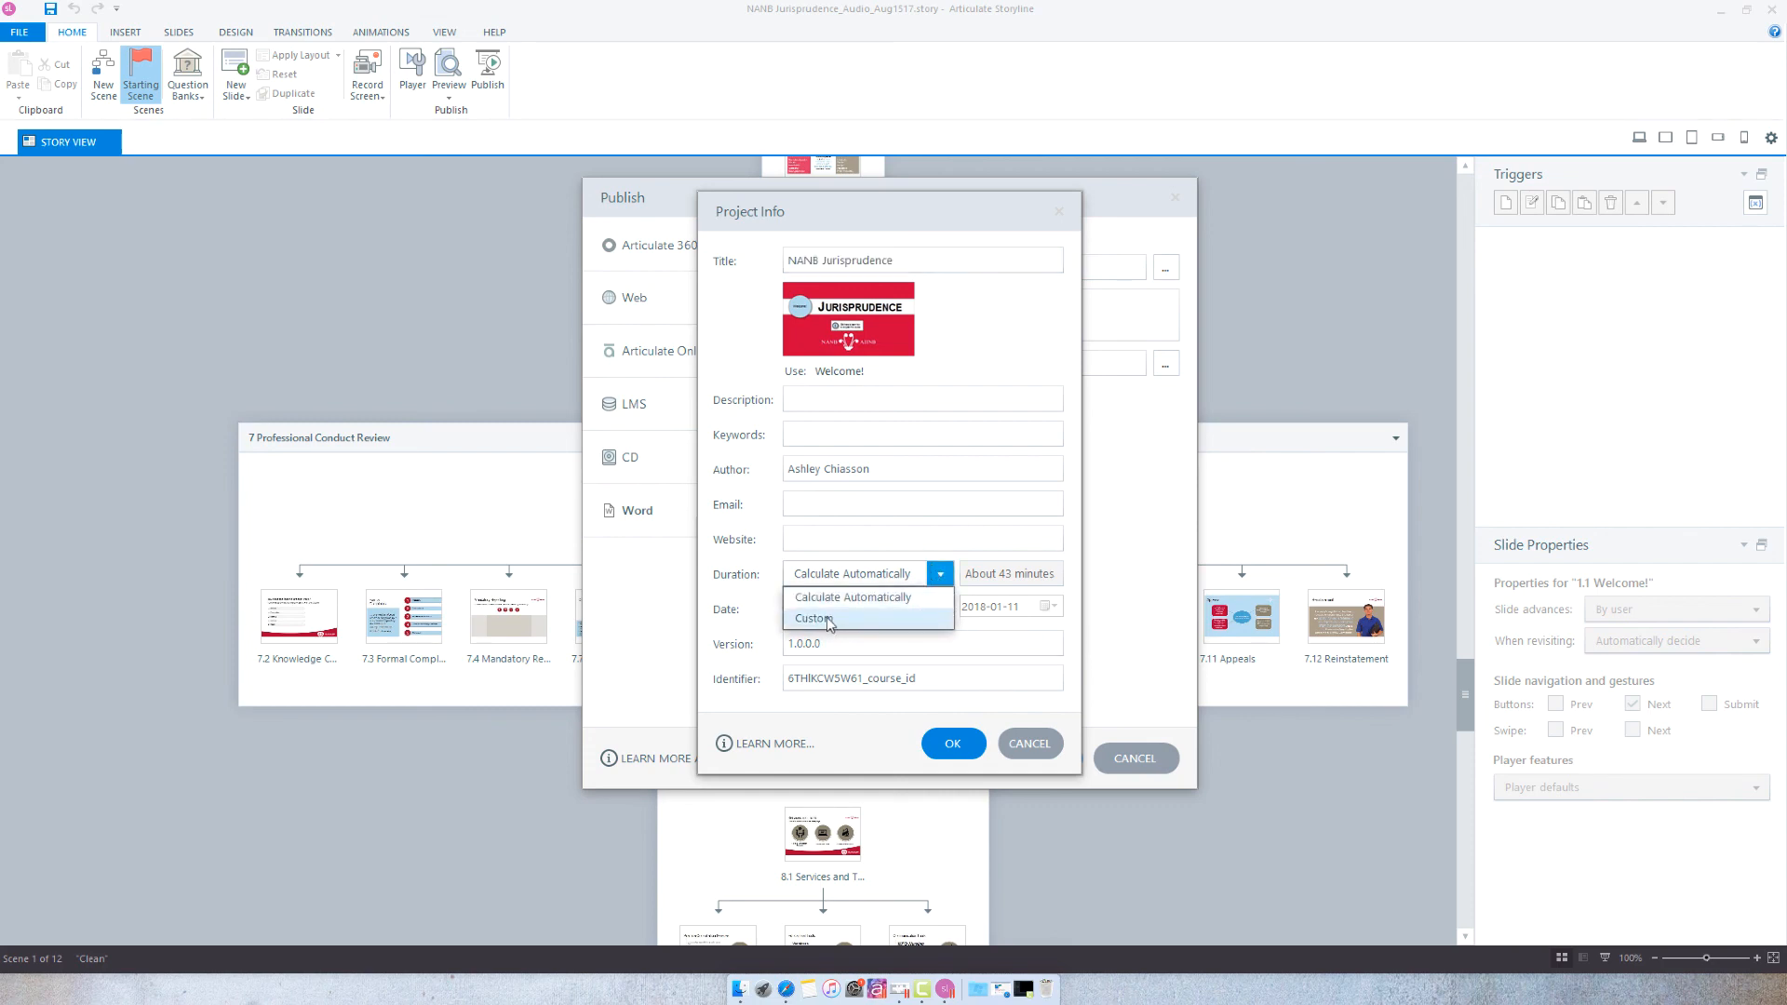
left_click(813, 618)
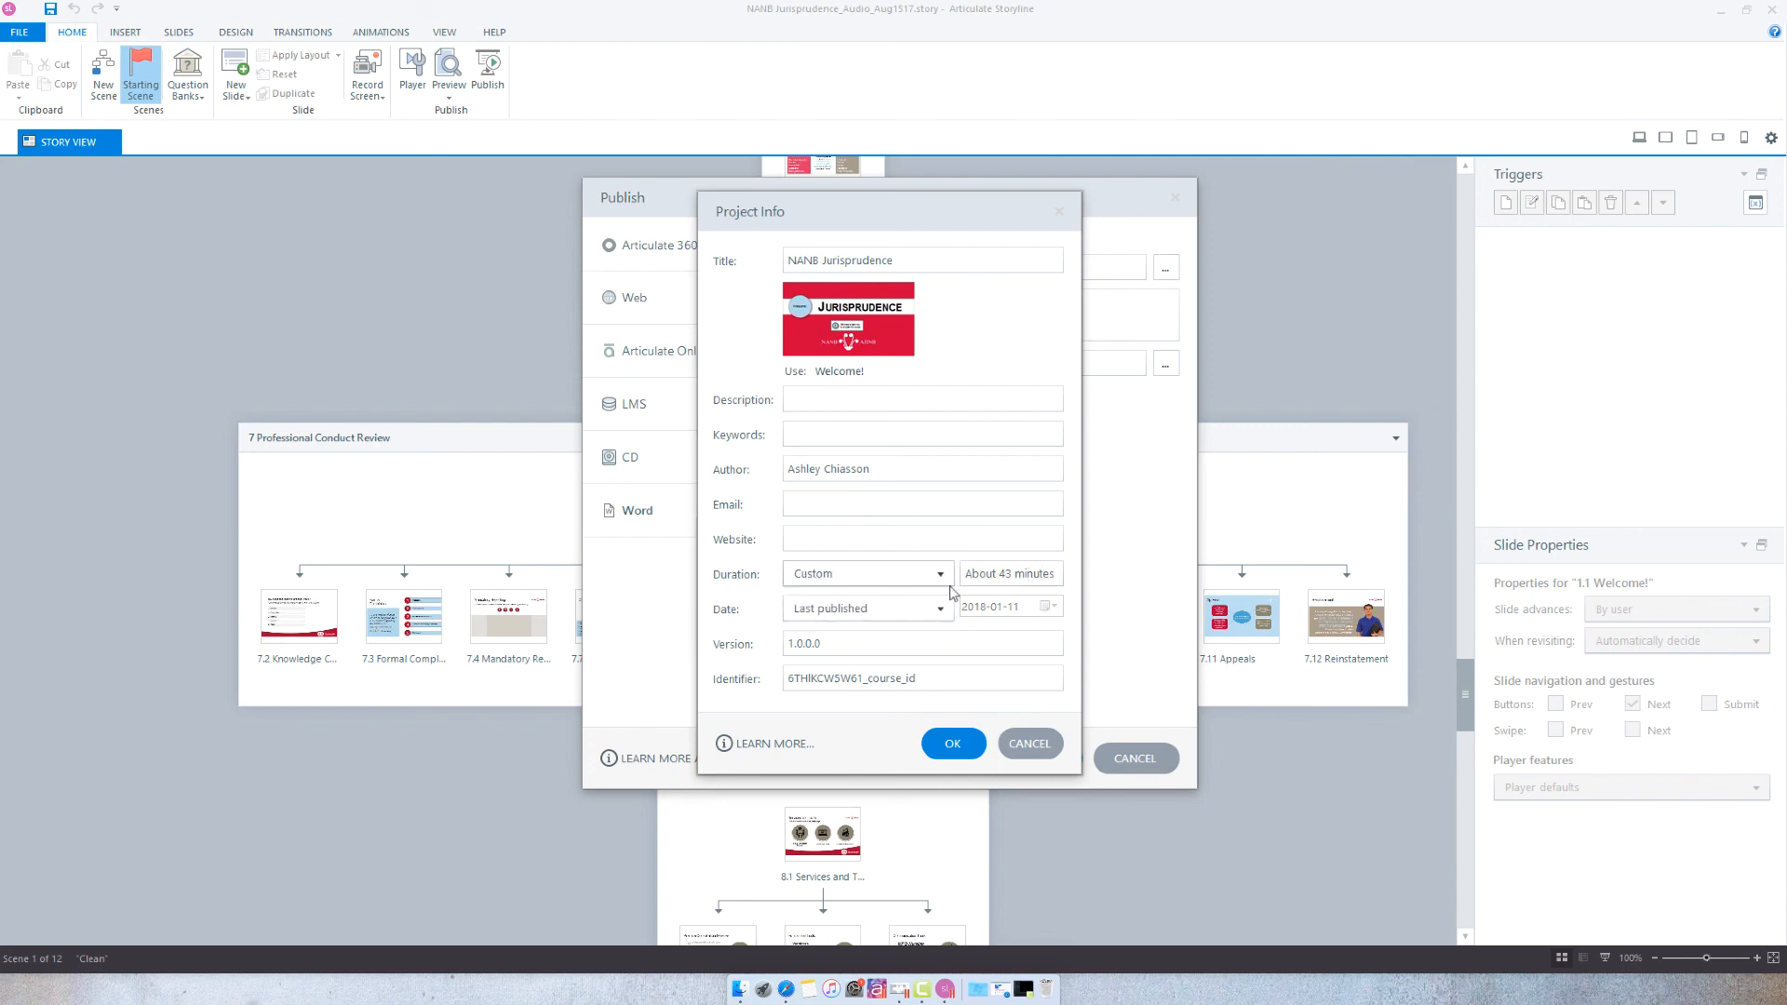
mouse_move(920, 711)
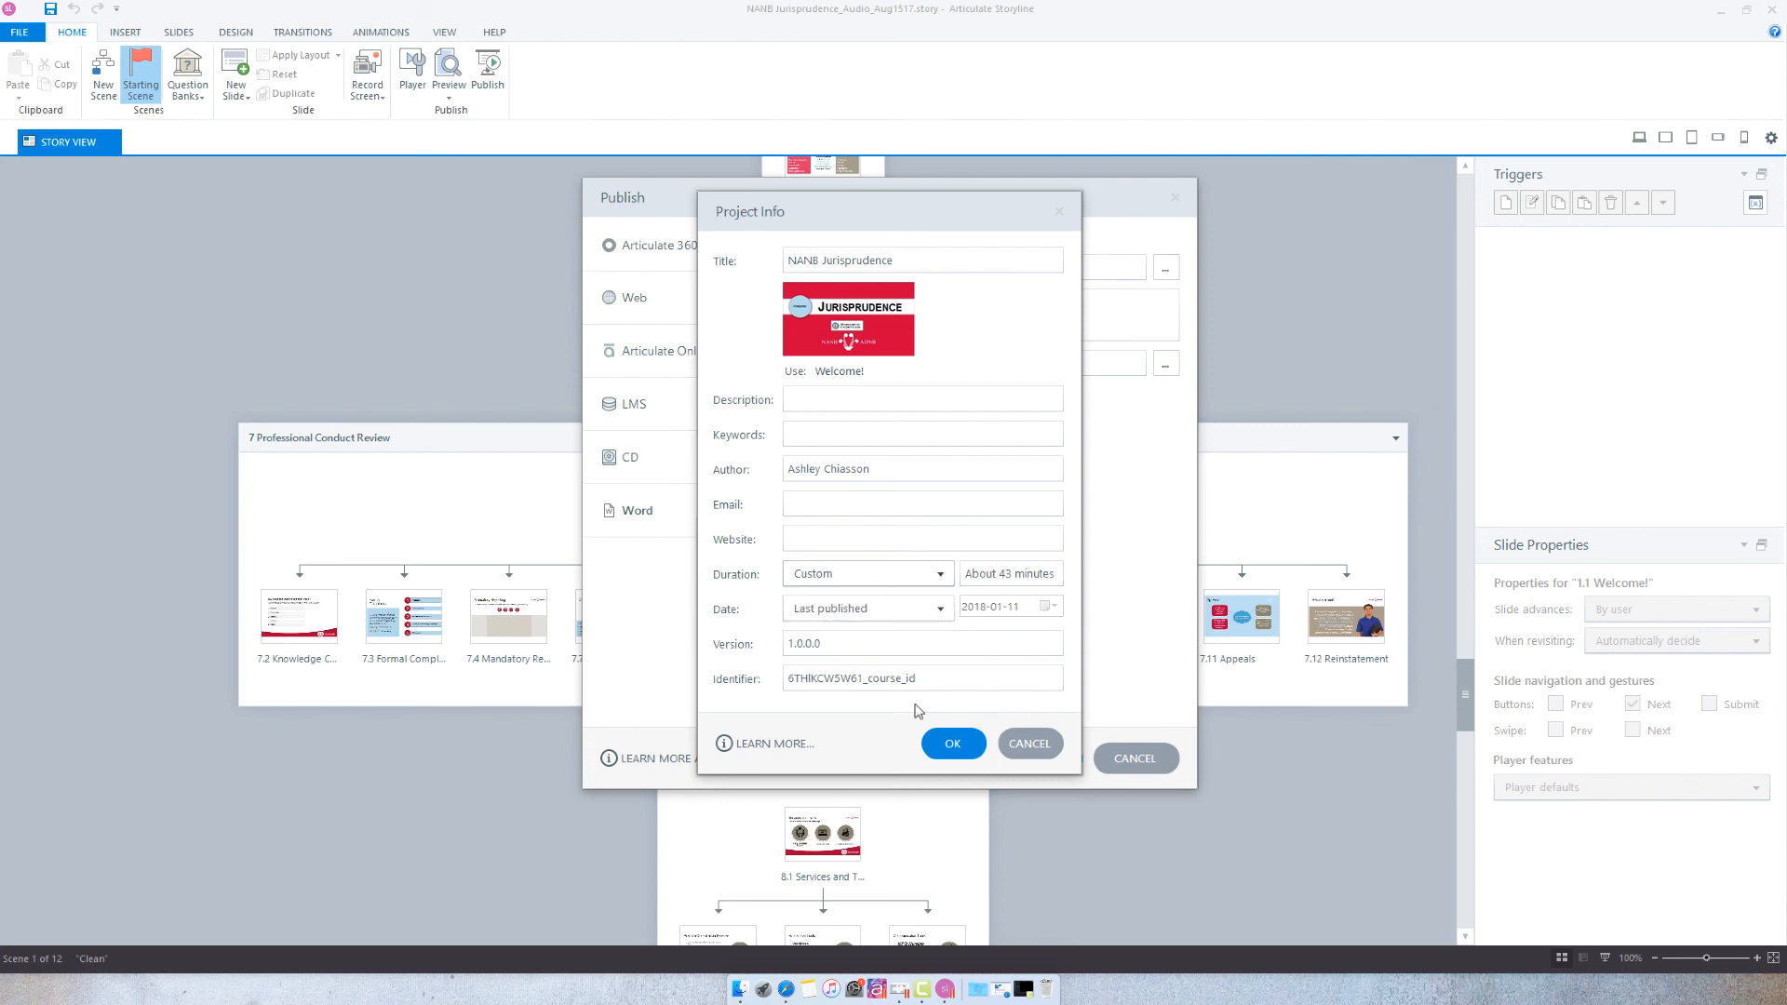
mouse_move(1028, 743)
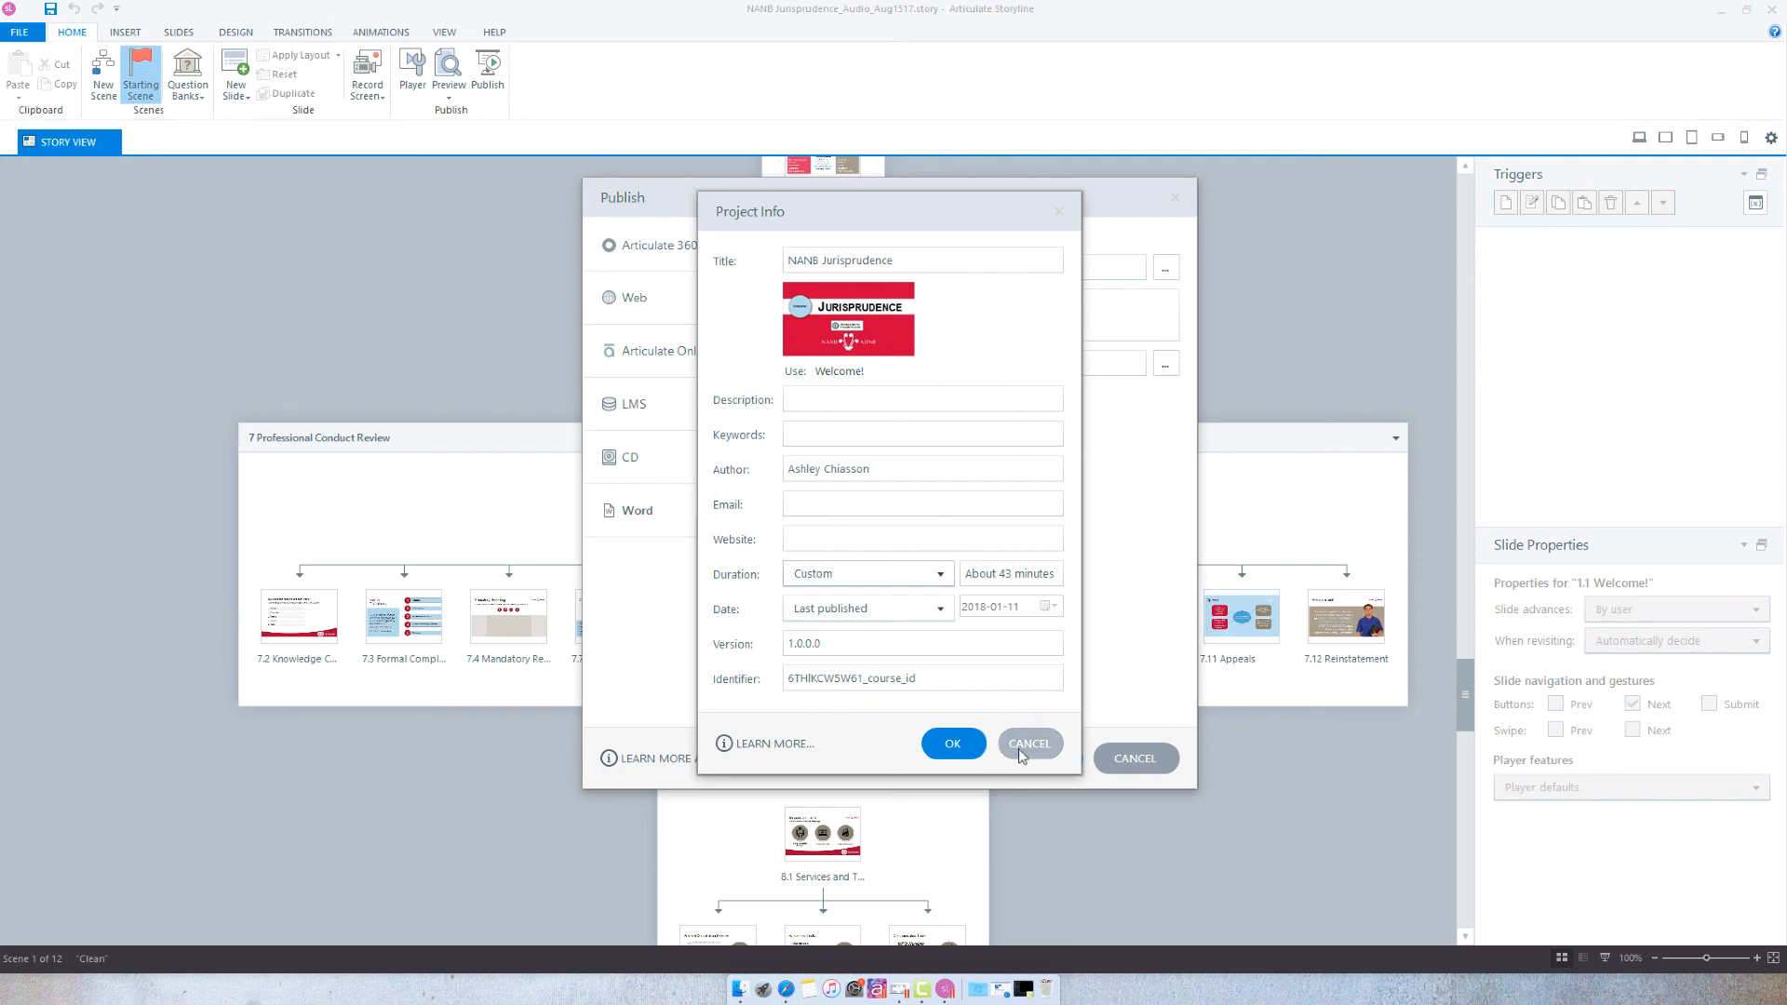